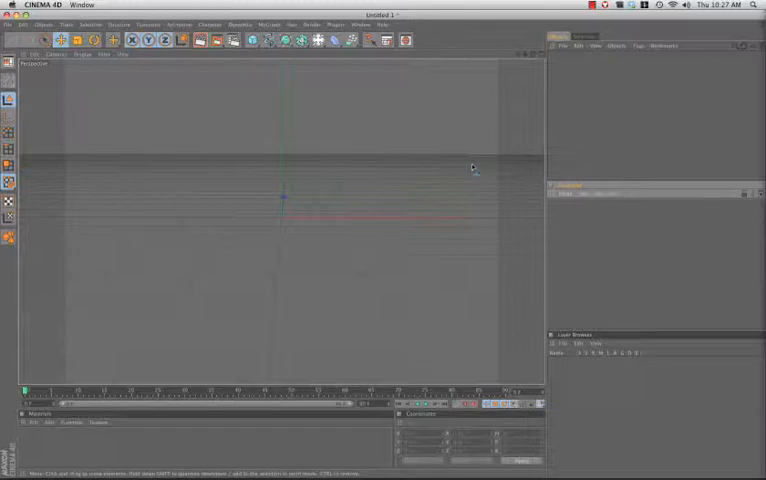
mouse_move(390, 168)
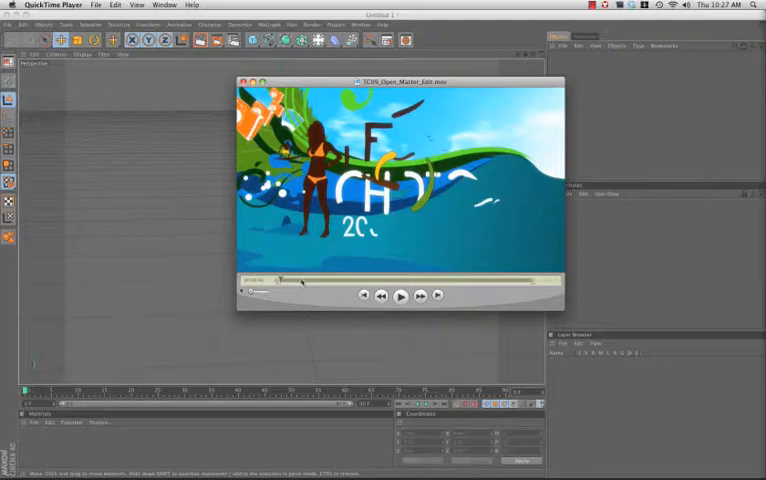
- Play through the 'Teen Choice 2009' reference clip and close the QuickTime window
left_click(400, 296)
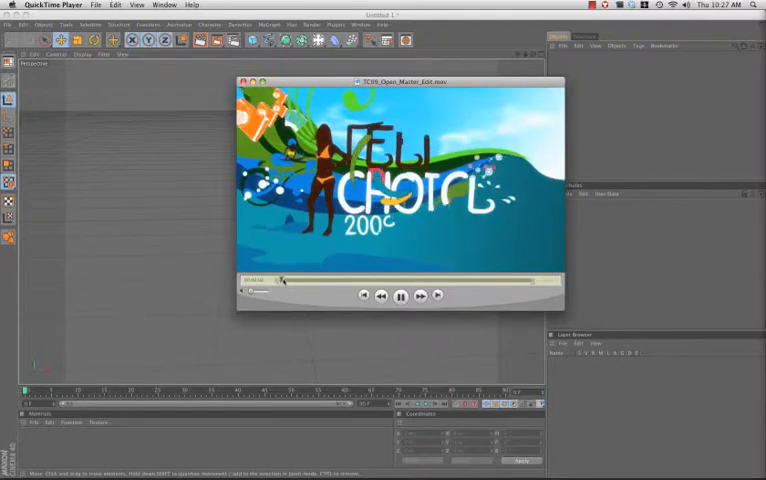
left_click(400, 296)
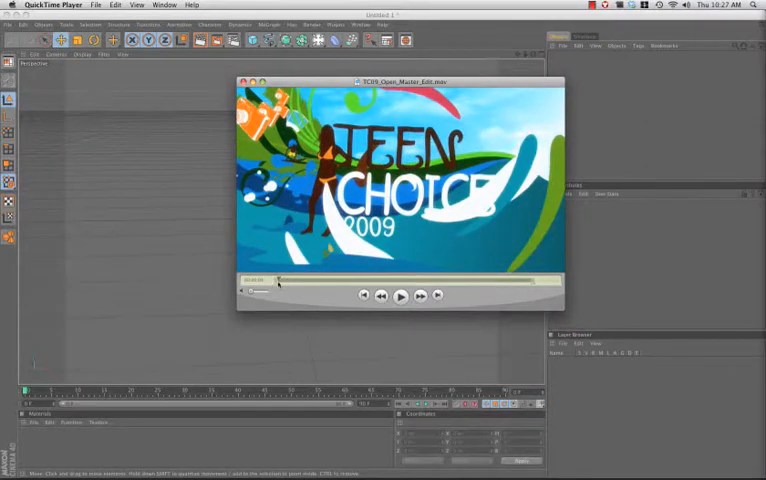
left_click(400, 296)
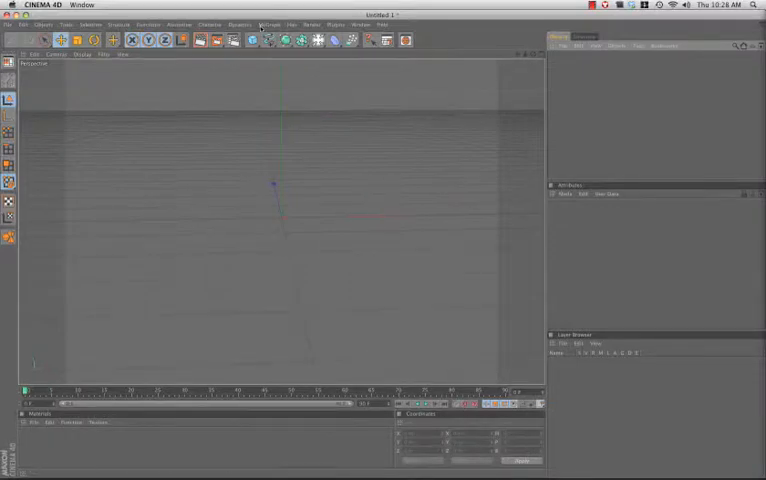
- Show the MoGraph menu of tools, objects and effectors
left_click(264, 24)
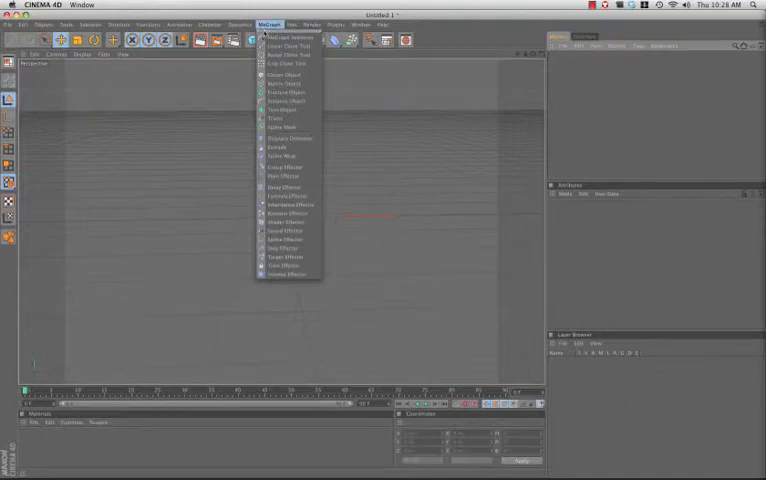
mouse_move(288, 44)
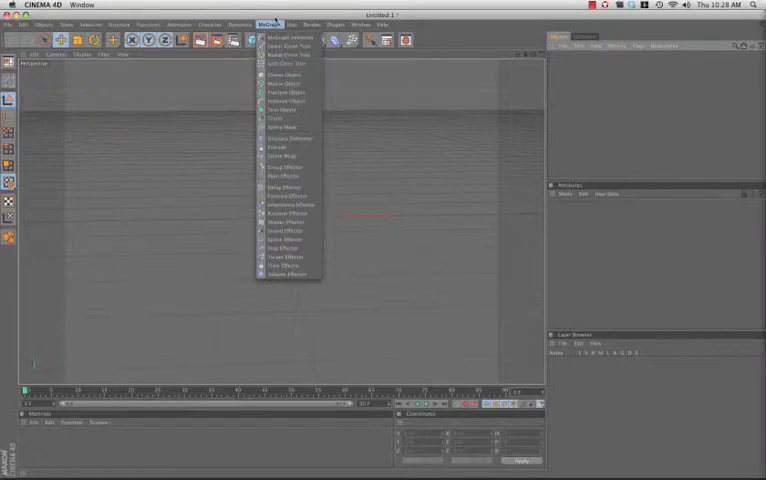
- Add a Capsule primitive, a MoGraph Spline Wrap deformer and a Helix spline to the scene
left_click(296, 40)
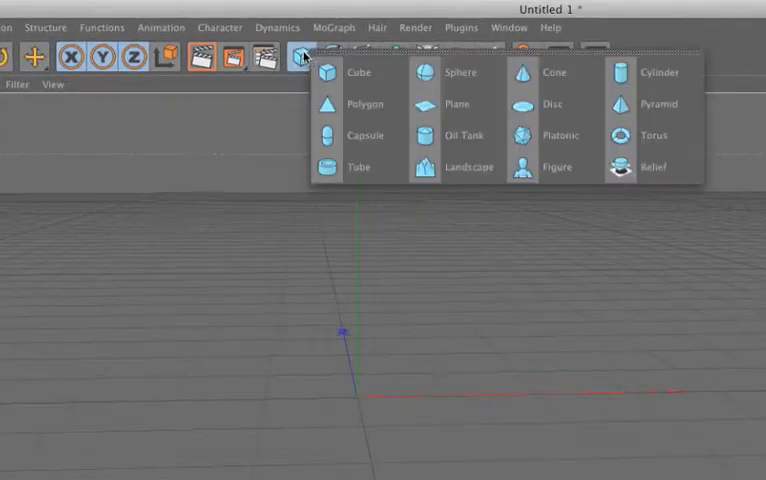
left_click(356, 136)
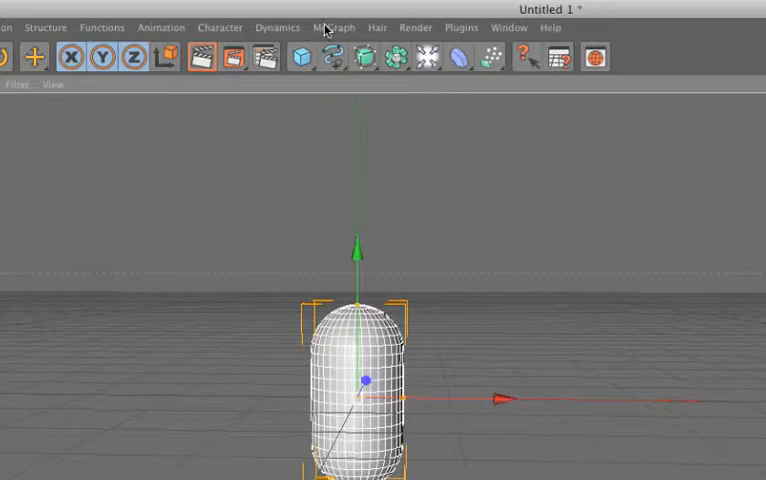
left_click(332, 28)
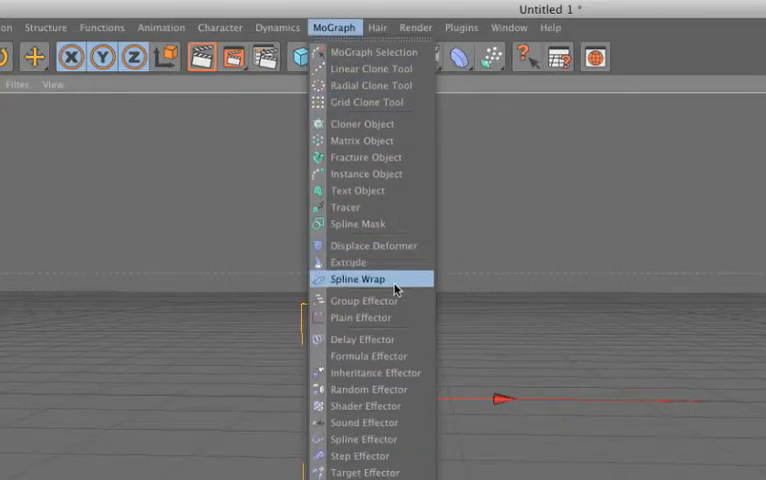
left_click(358, 278)
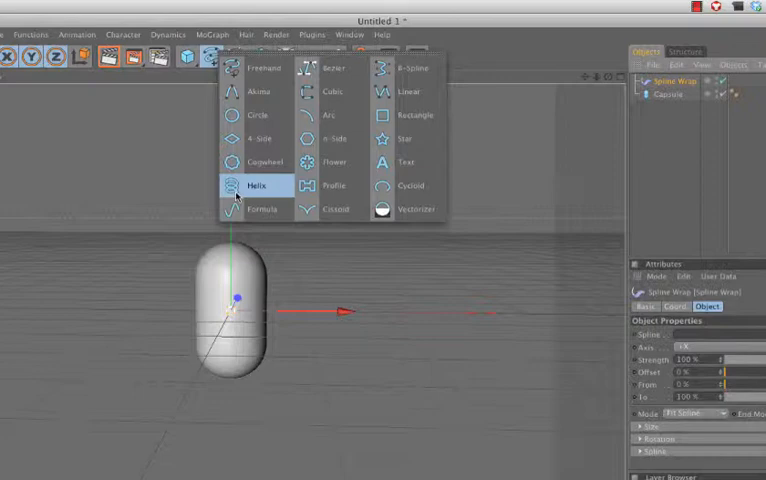
left_click(258, 184)
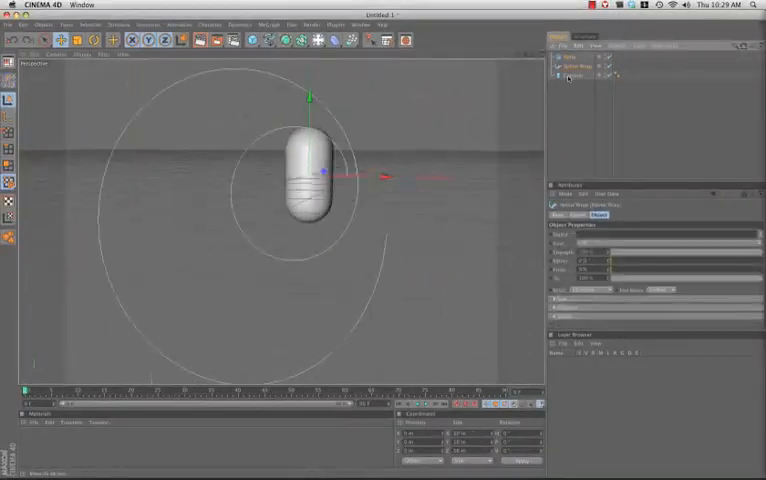
- Link the Helix as the Spline Wrap's path and change the capsule's orientation so it bends around the spiral
left_click(576, 76)
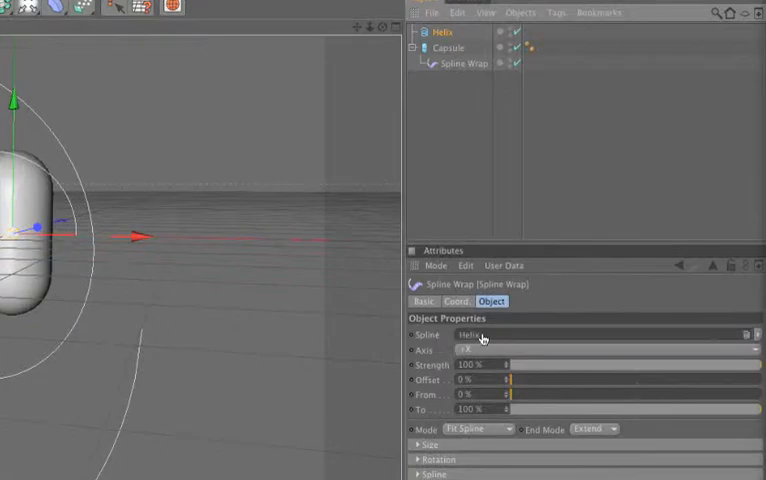
left_click(450, 48)
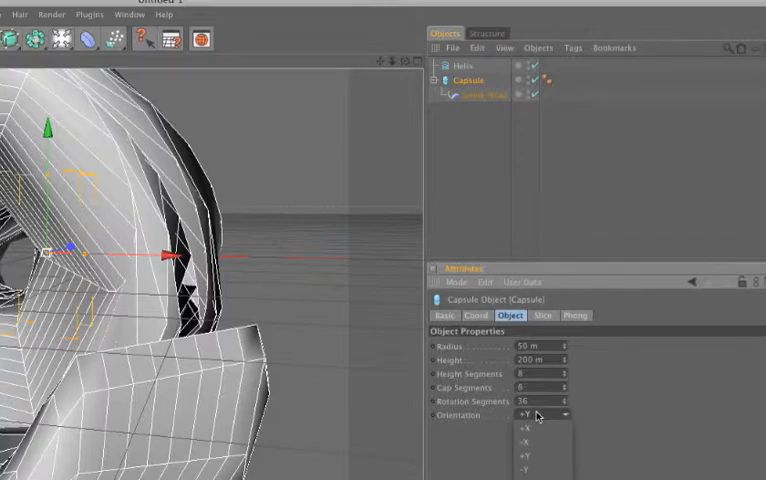
left_click(524, 428)
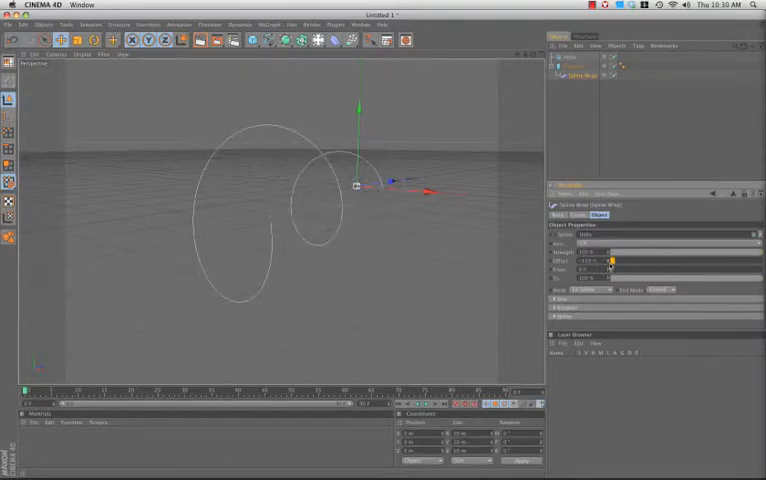
- Stretch the capsule into a long tube, set the wrap mode to fit the spline and slide its offset along the spiral
left_click(610, 260)
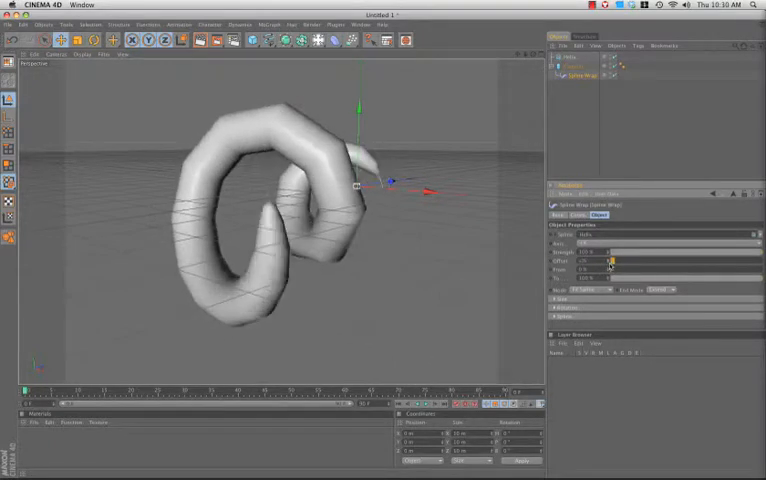
left_click(600, 290)
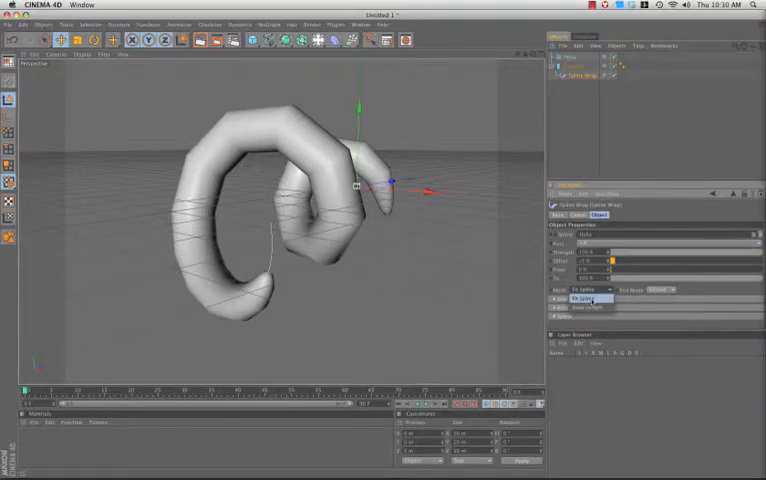
left_click(588, 308)
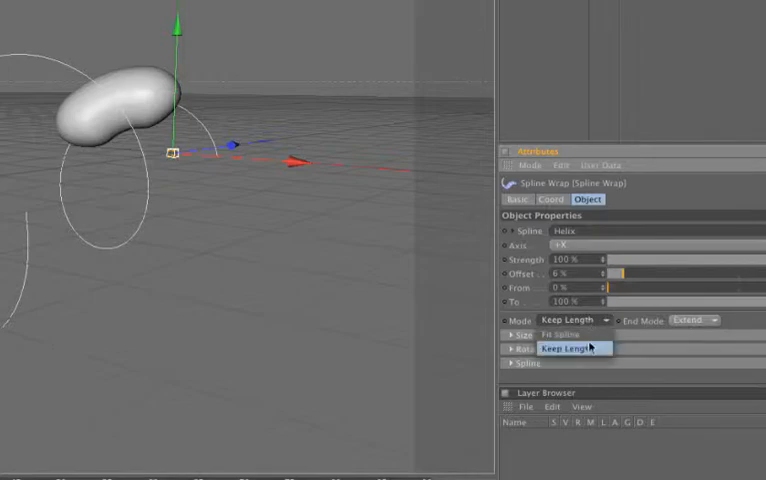
left_click(560, 334)
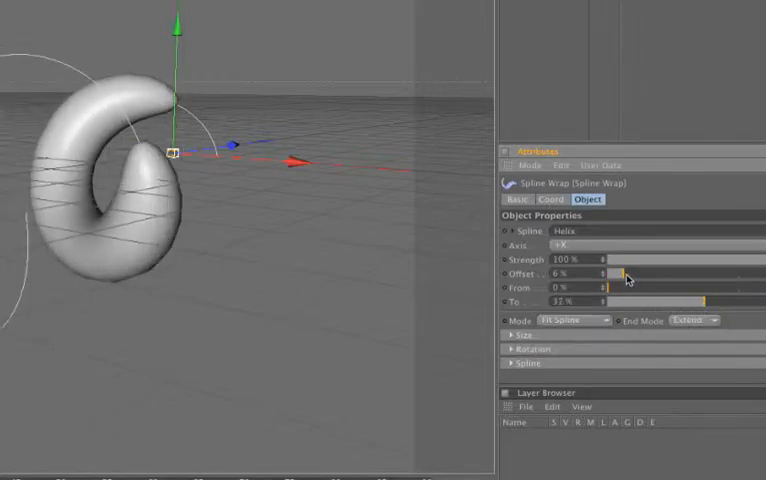
left_click_drag(616, 272, 696, 272)
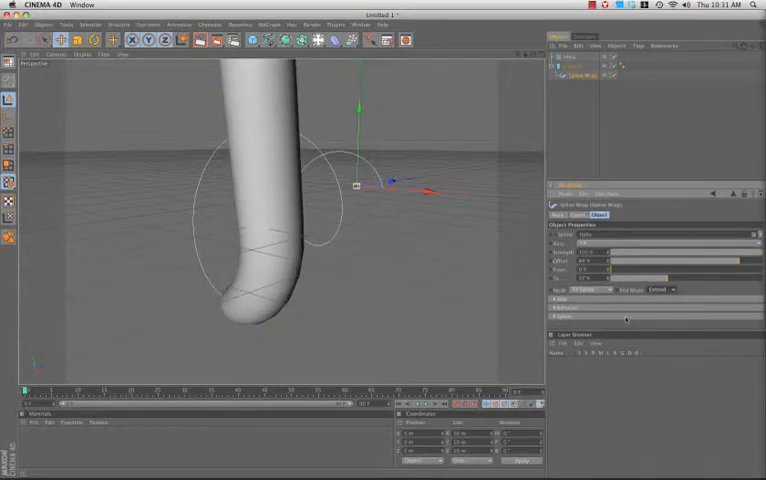
left_click(668, 288)
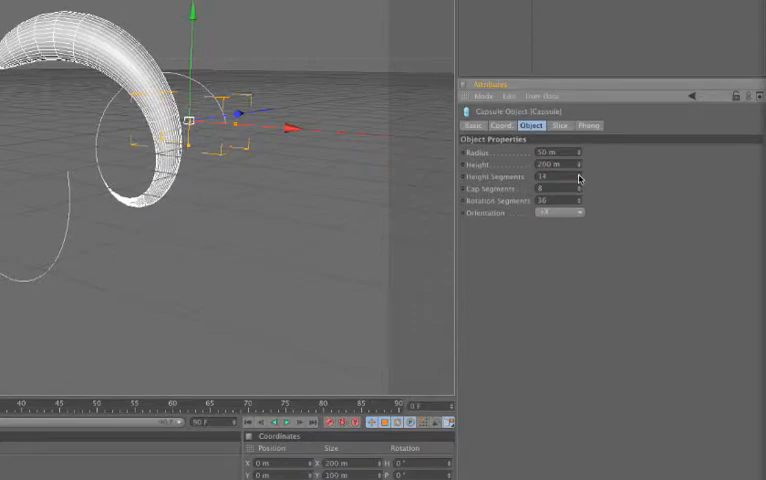
- Adjust the capsule's radius, height and segment values for the white tube
left_click(580, 176)
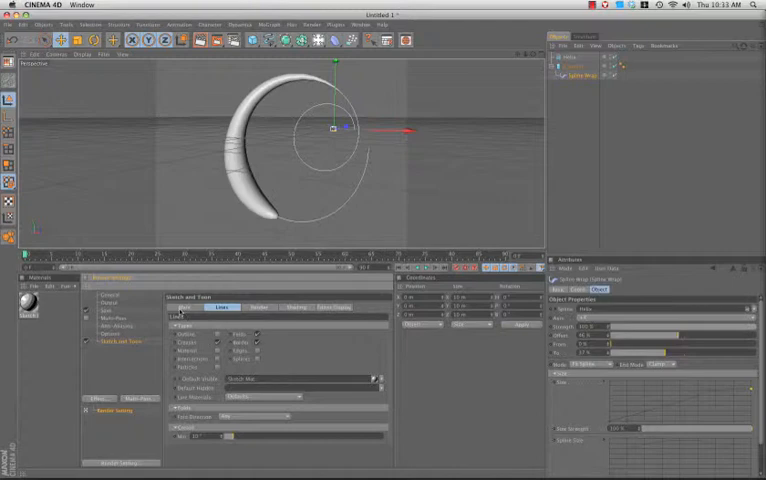
- Add a Sketch and Toon effect in the render settings
left_click(258, 306)
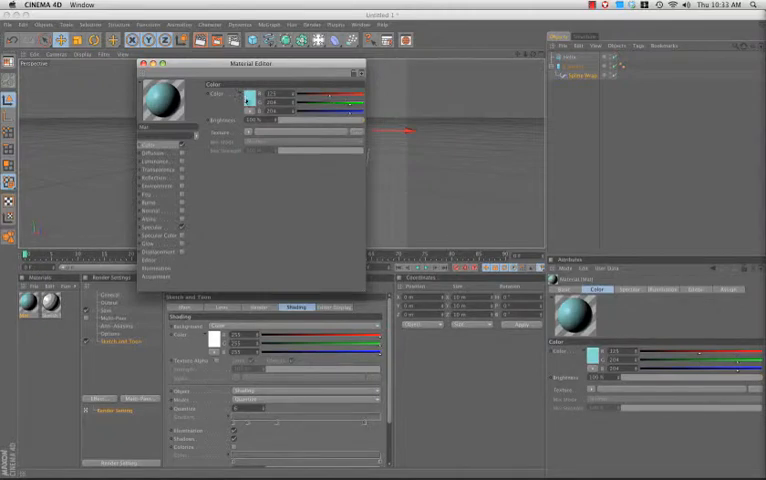
- Make the tube's material orange so the crescent drop renders orange with black outlines
left_click(242, 96)
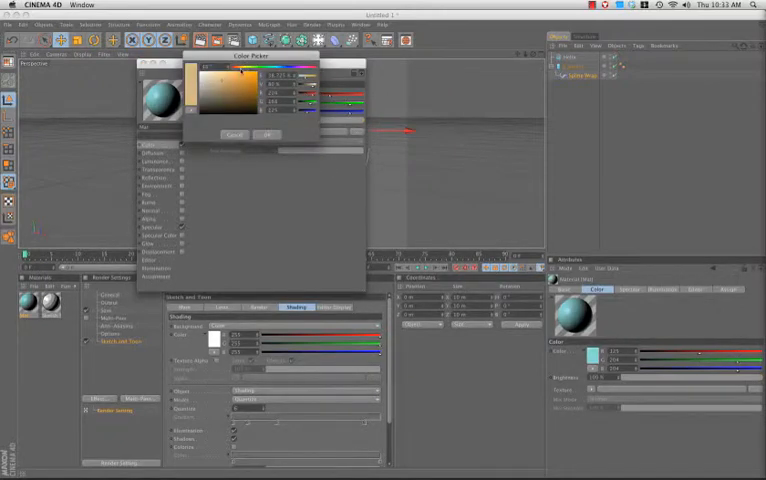
left_click(268, 136)
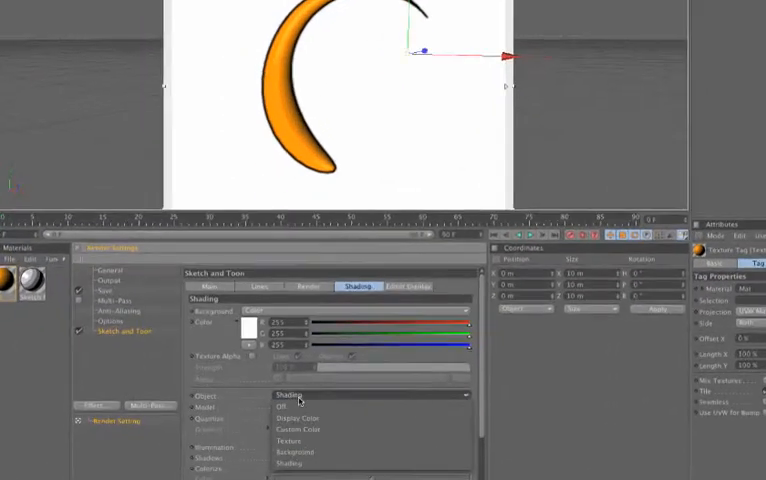
- Set Sketch and Toon shading to a custom yellow object colour
left_click(298, 428)
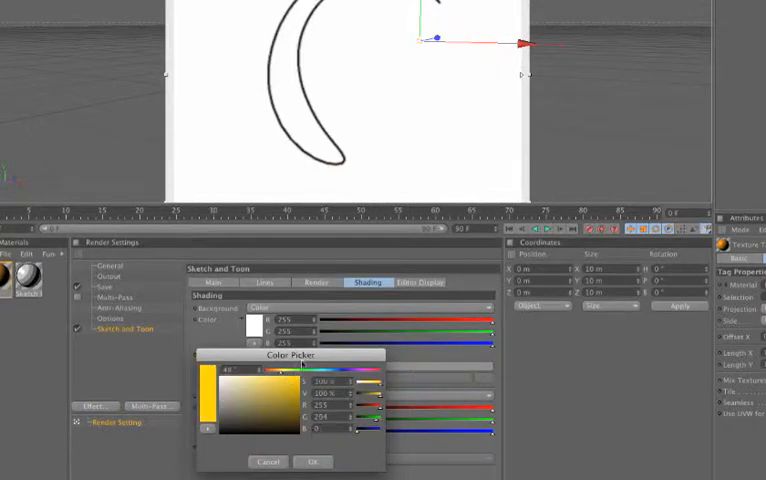
left_click(312, 460)
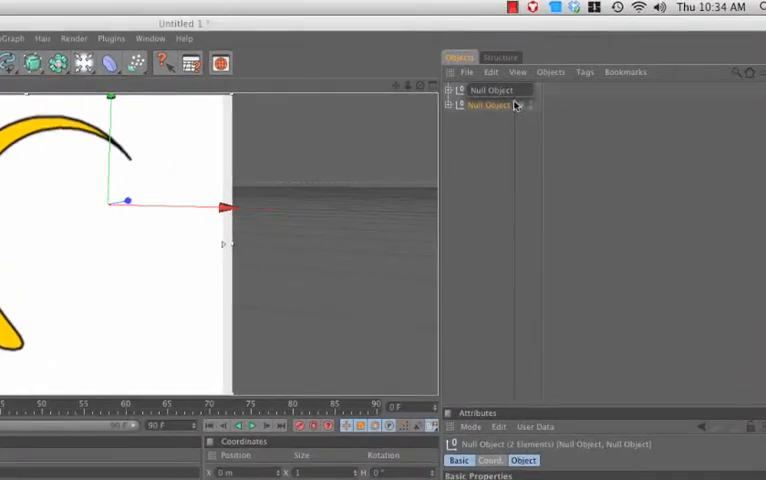
- Rename the null groups Drop1 and Drop2 and select the Drop1 group
double_click(490, 90)
type("Drop1")
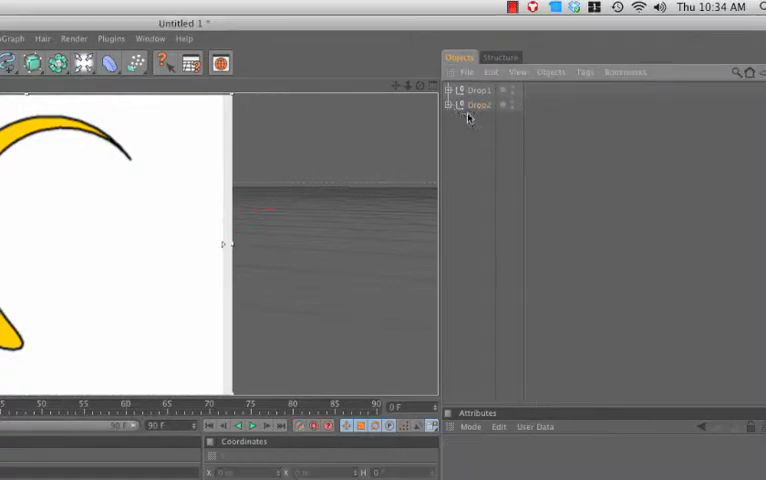
left_click(448, 104)
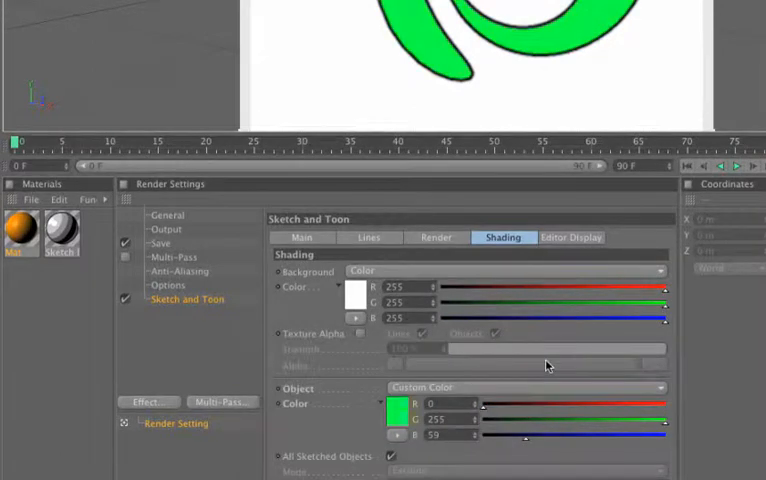
- Attach a Sketch Style tag to the tube object inside Drop2
left_click(520, 388)
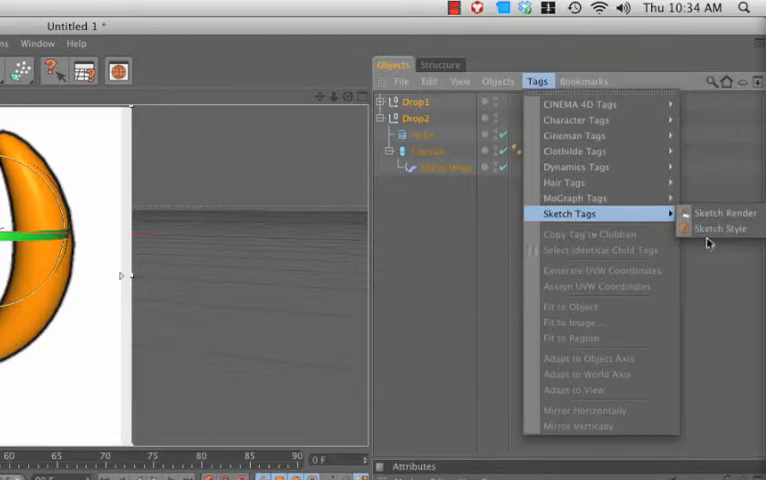
left_click(722, 228)
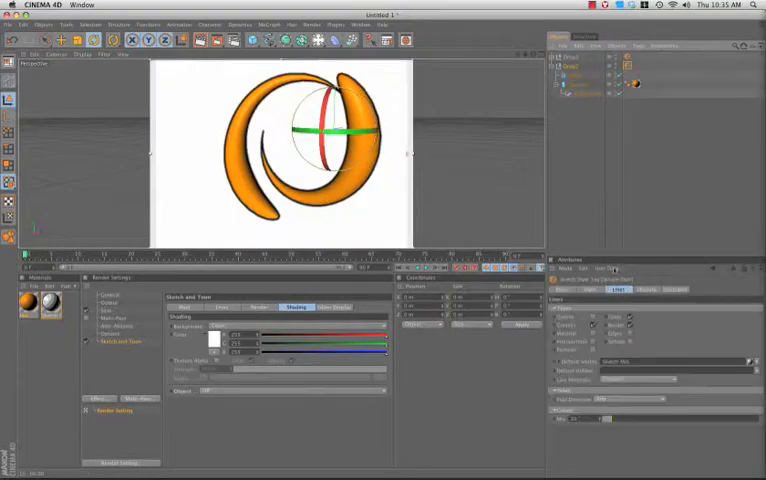
- Give the Sketch Style tag a custom red object shading colour so its drop renders red
left_click(640, 290)
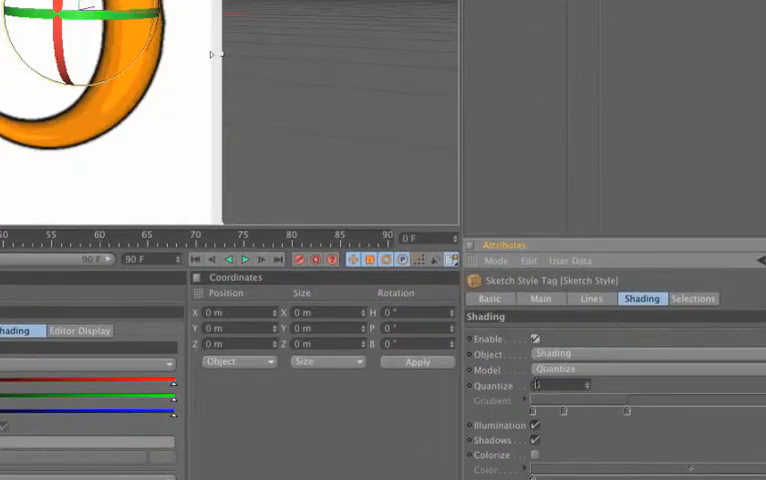
left_click(556, 352)
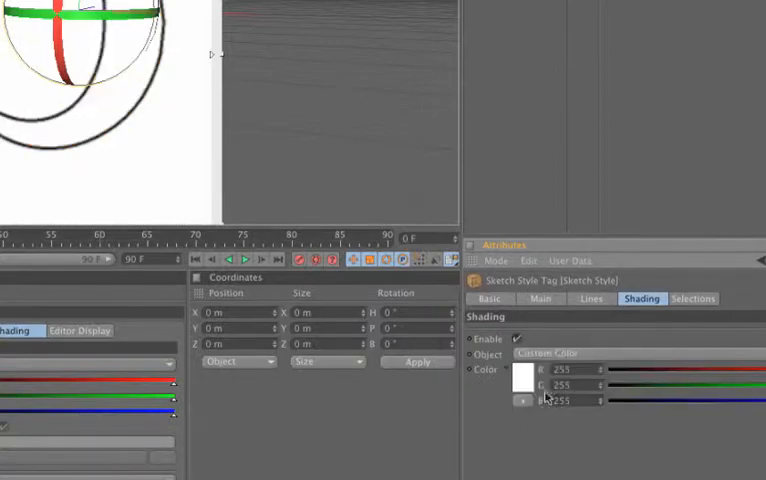
left_click(528, 384)
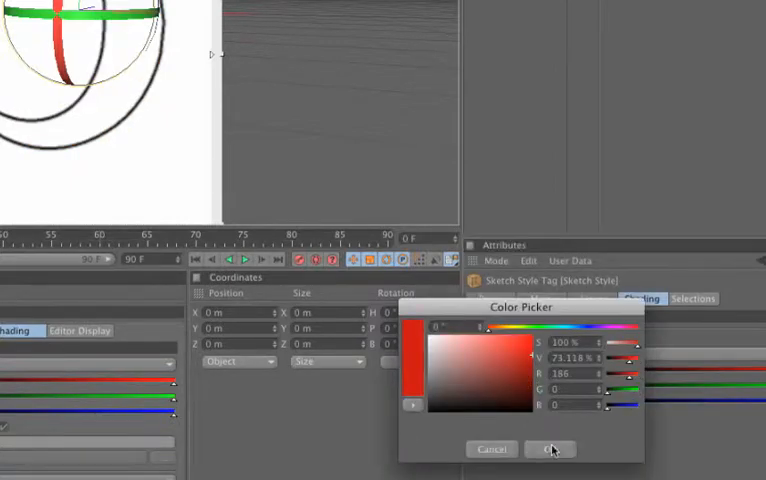
left_click(550, 448)
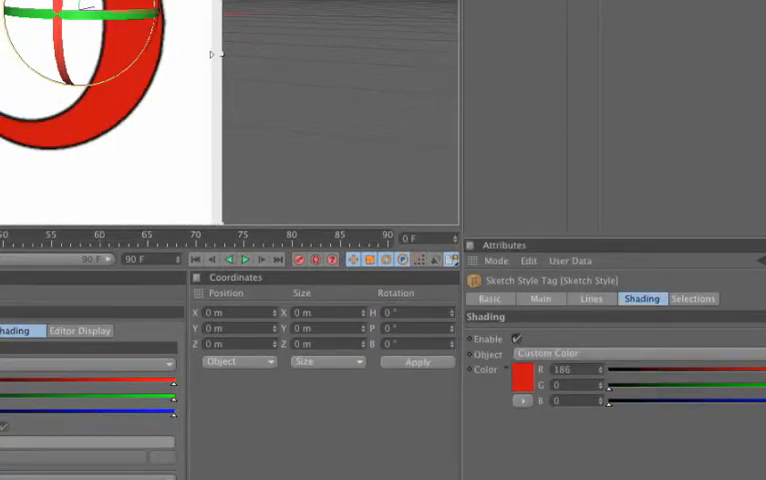
left_click(548, 352)
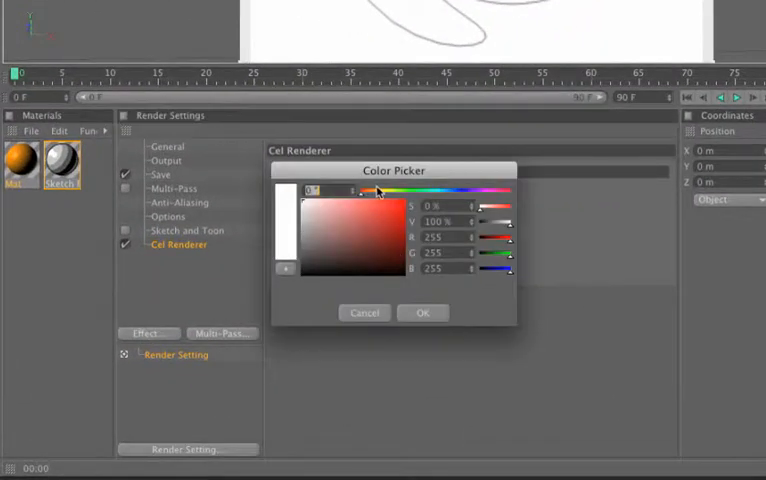
- Set the Cel Renderer colour, then replay the Teen Choice 2009 reference clip in QuickTime
left_click(422, 312)
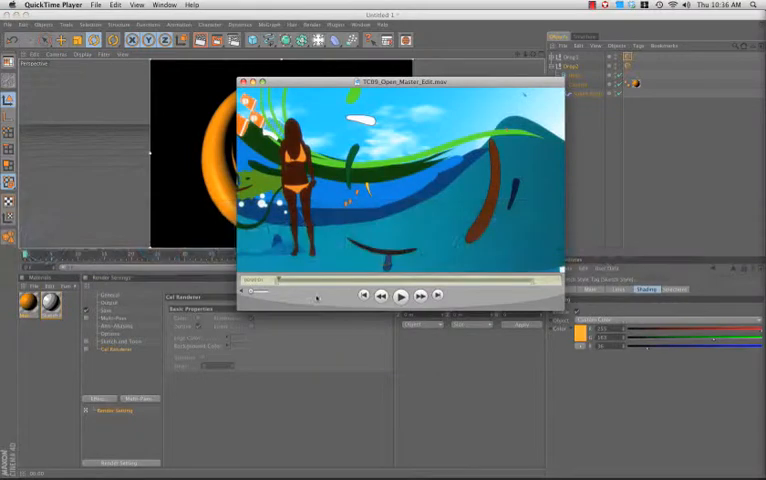
left_click(400, 296)
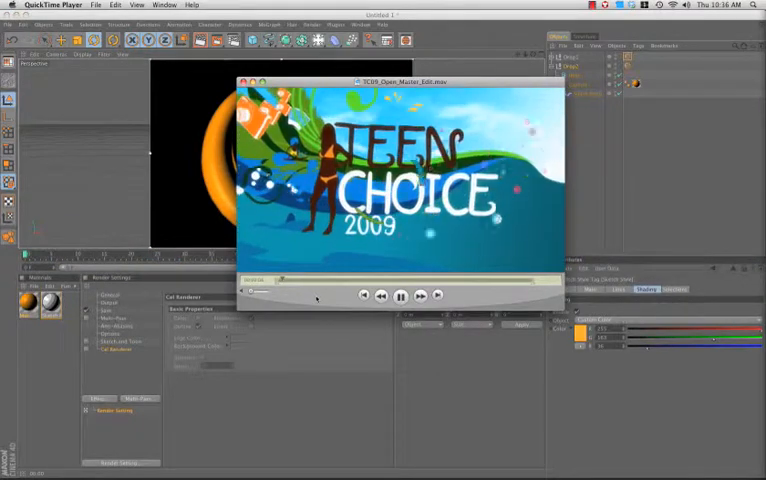
left_click(400, 296)
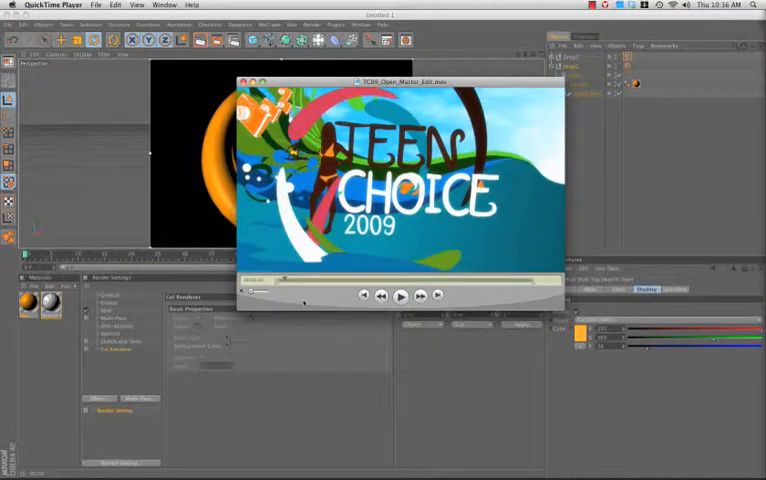